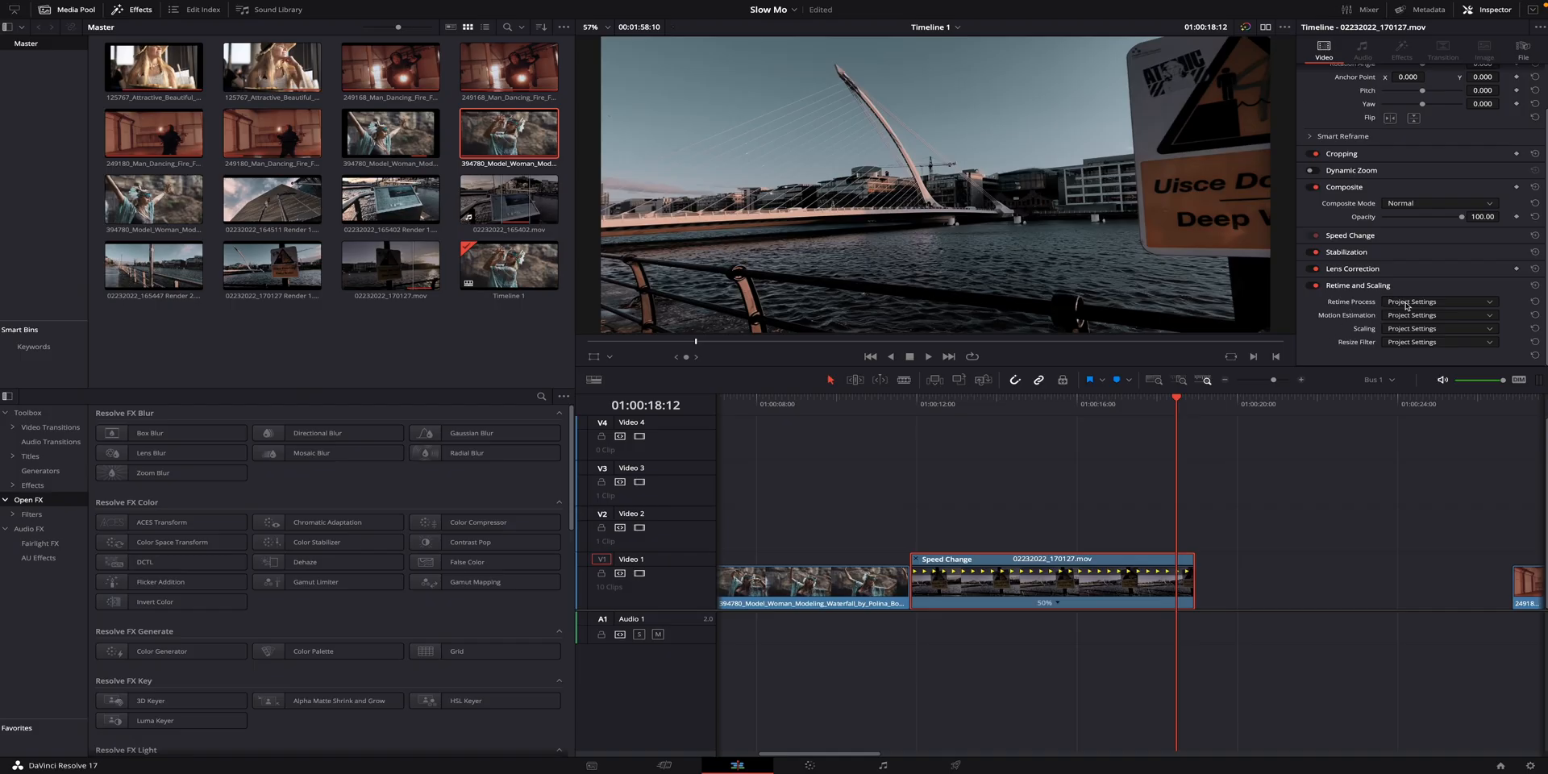
Switch the bridge clip's Retime Process to Optical Flow and list the Motion Estimation options.
click(1437, 315)
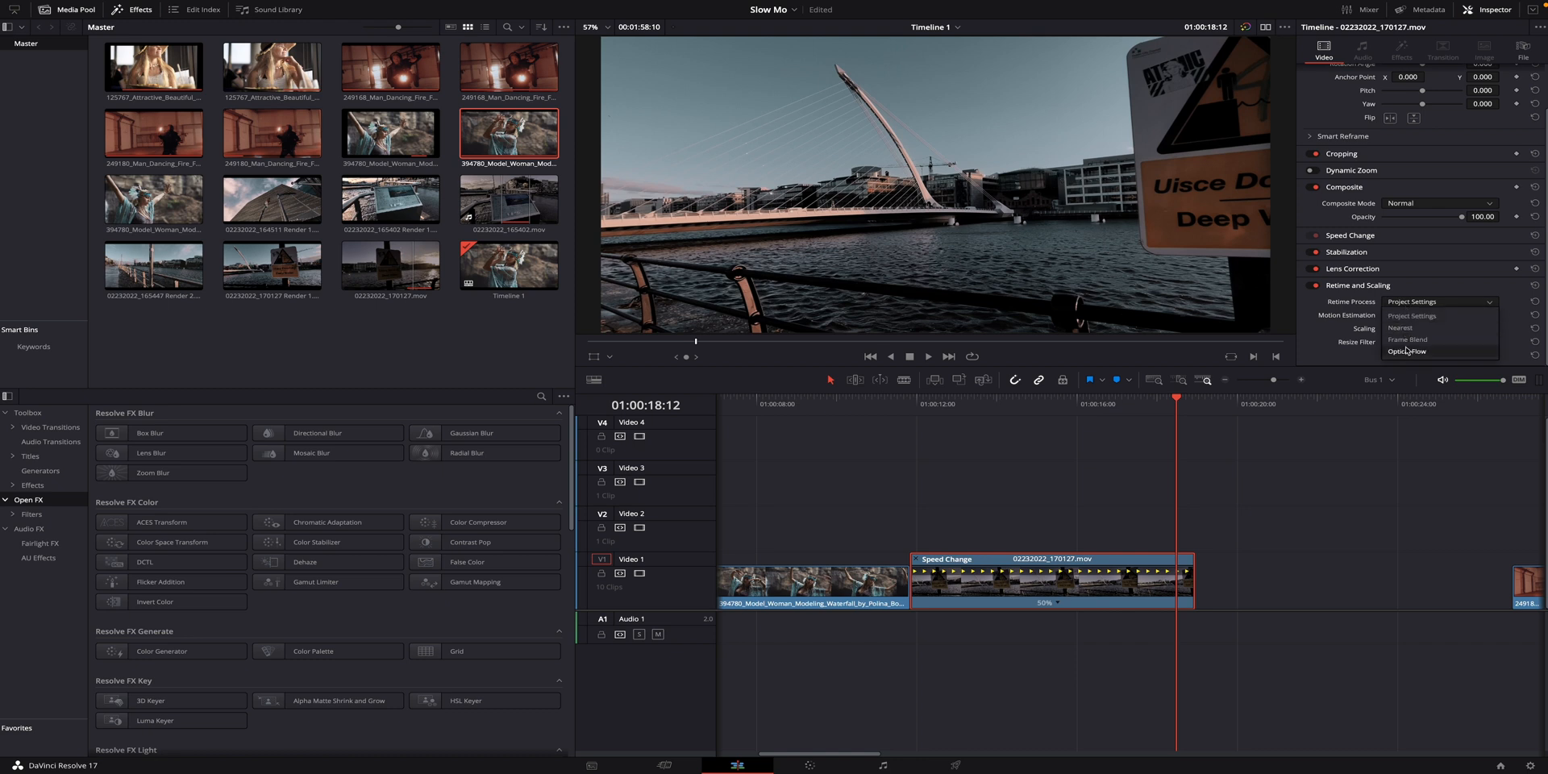
click(1409, 351)
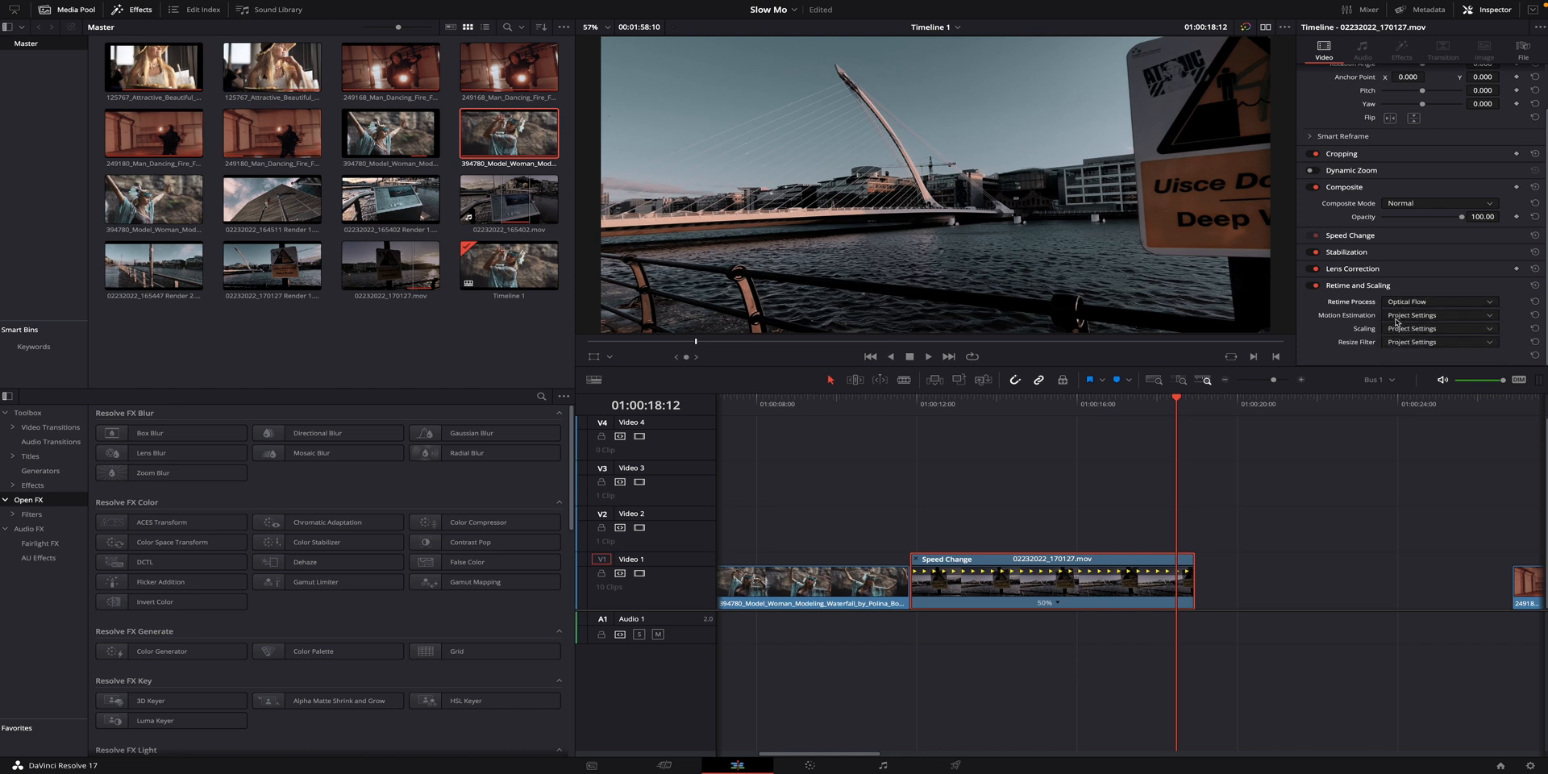
click(1436, 315)
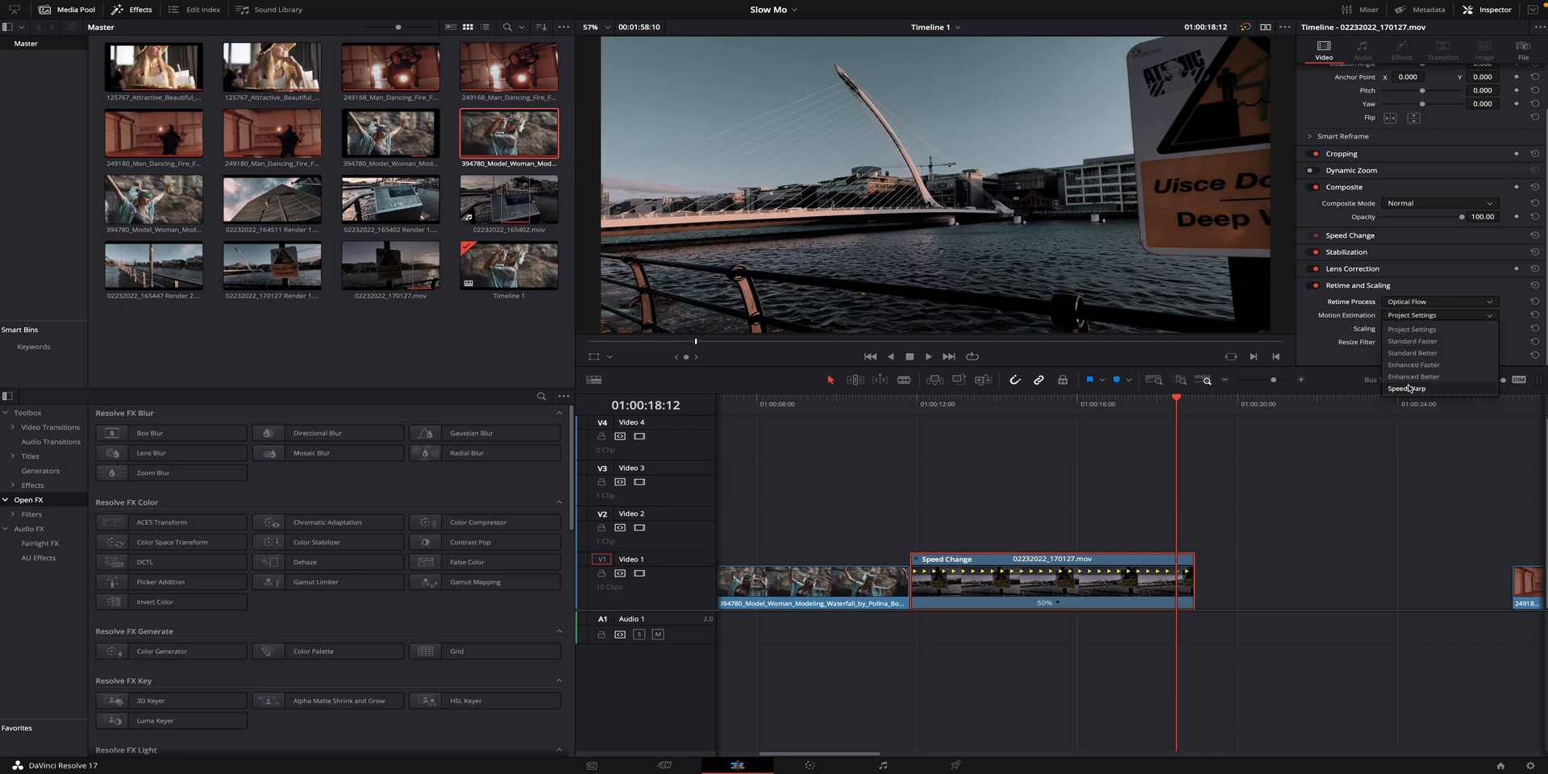